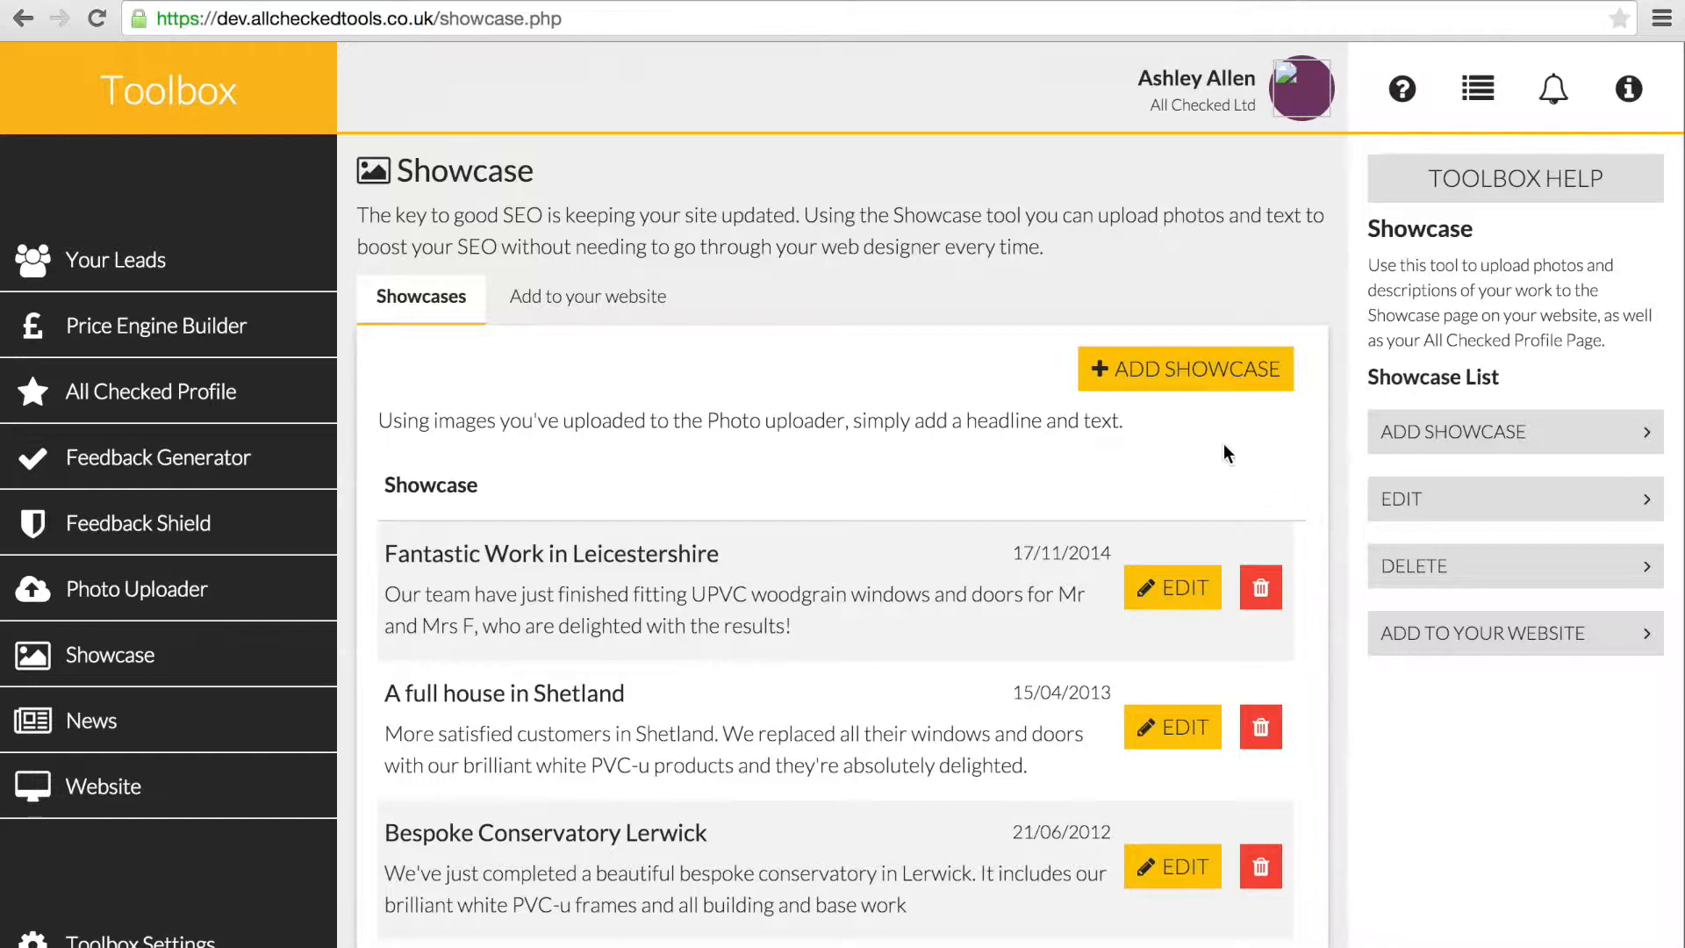
# Add a showcase titled 'Conservatory and Windows in Lerwick' describing the conservatory added to last year's windows and doors.
pyautogui.click(1184, 368)
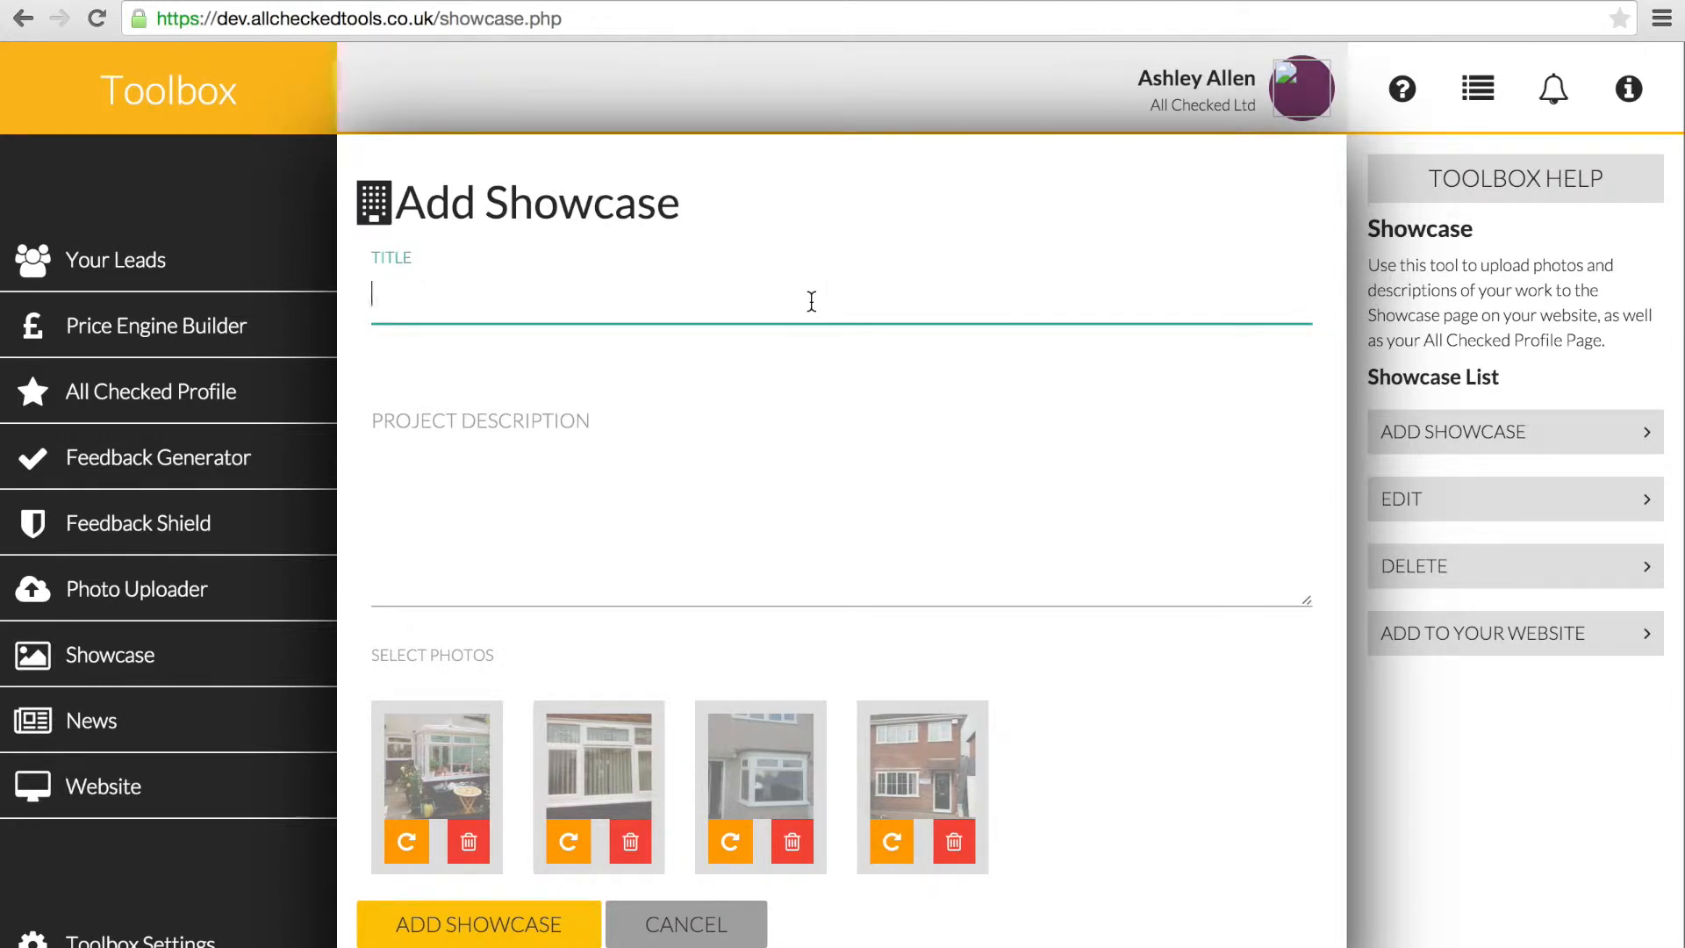
pyautogui.write('Conservatory and')
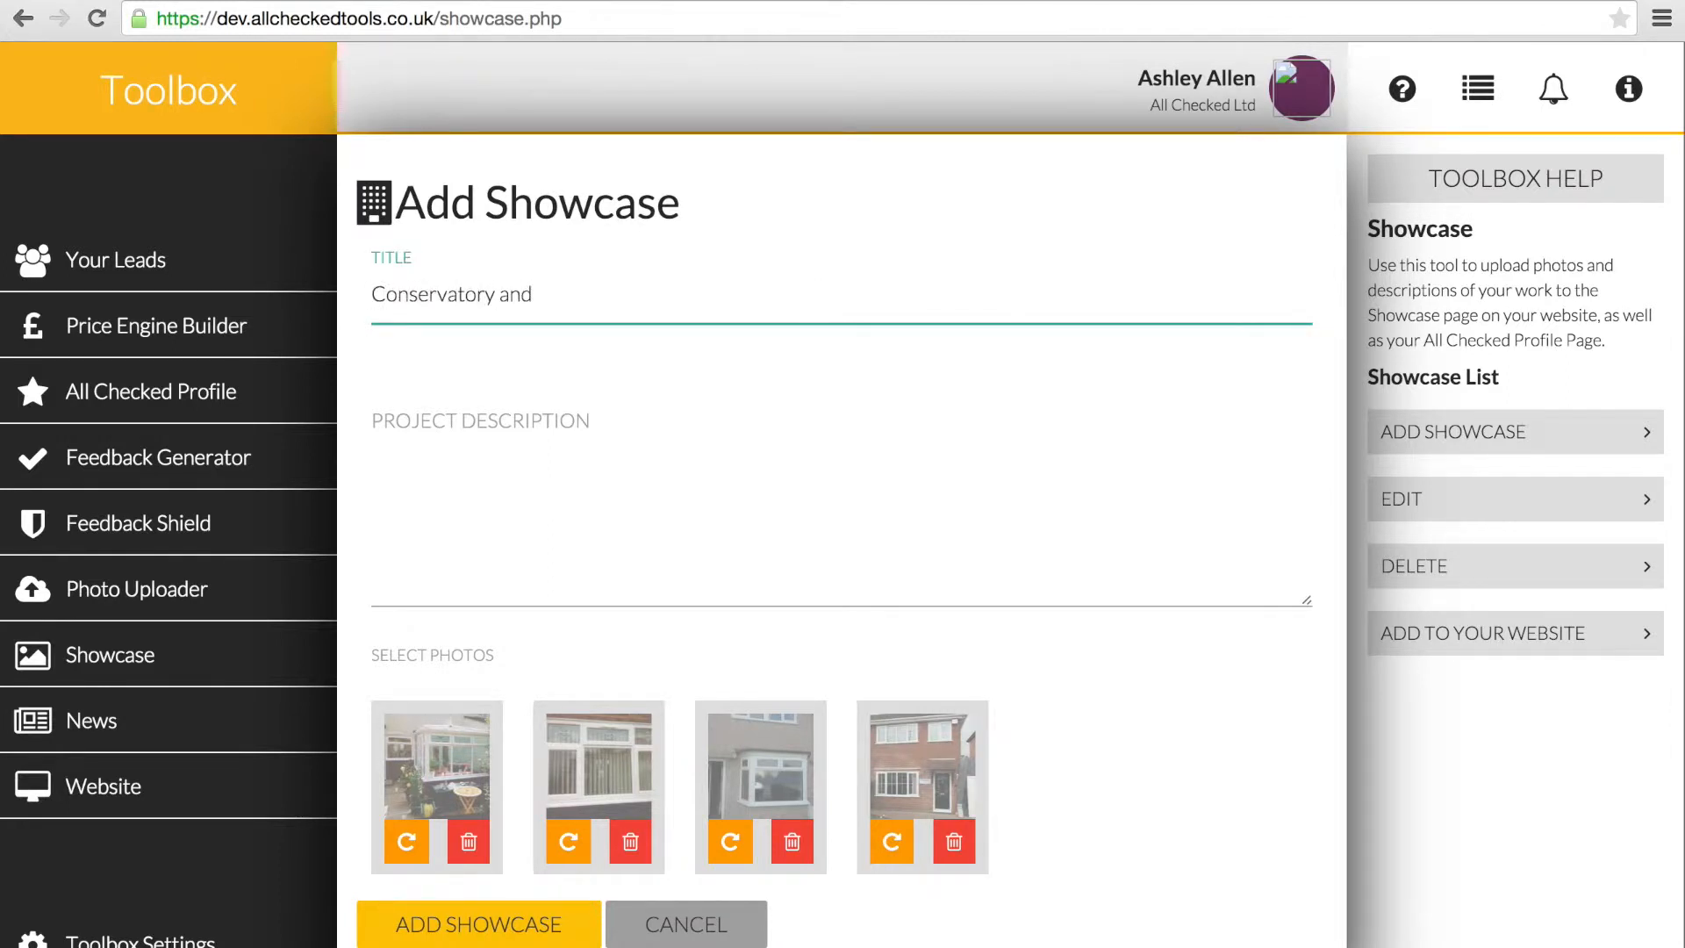
pyautogui.write('Windows in Lerwick')
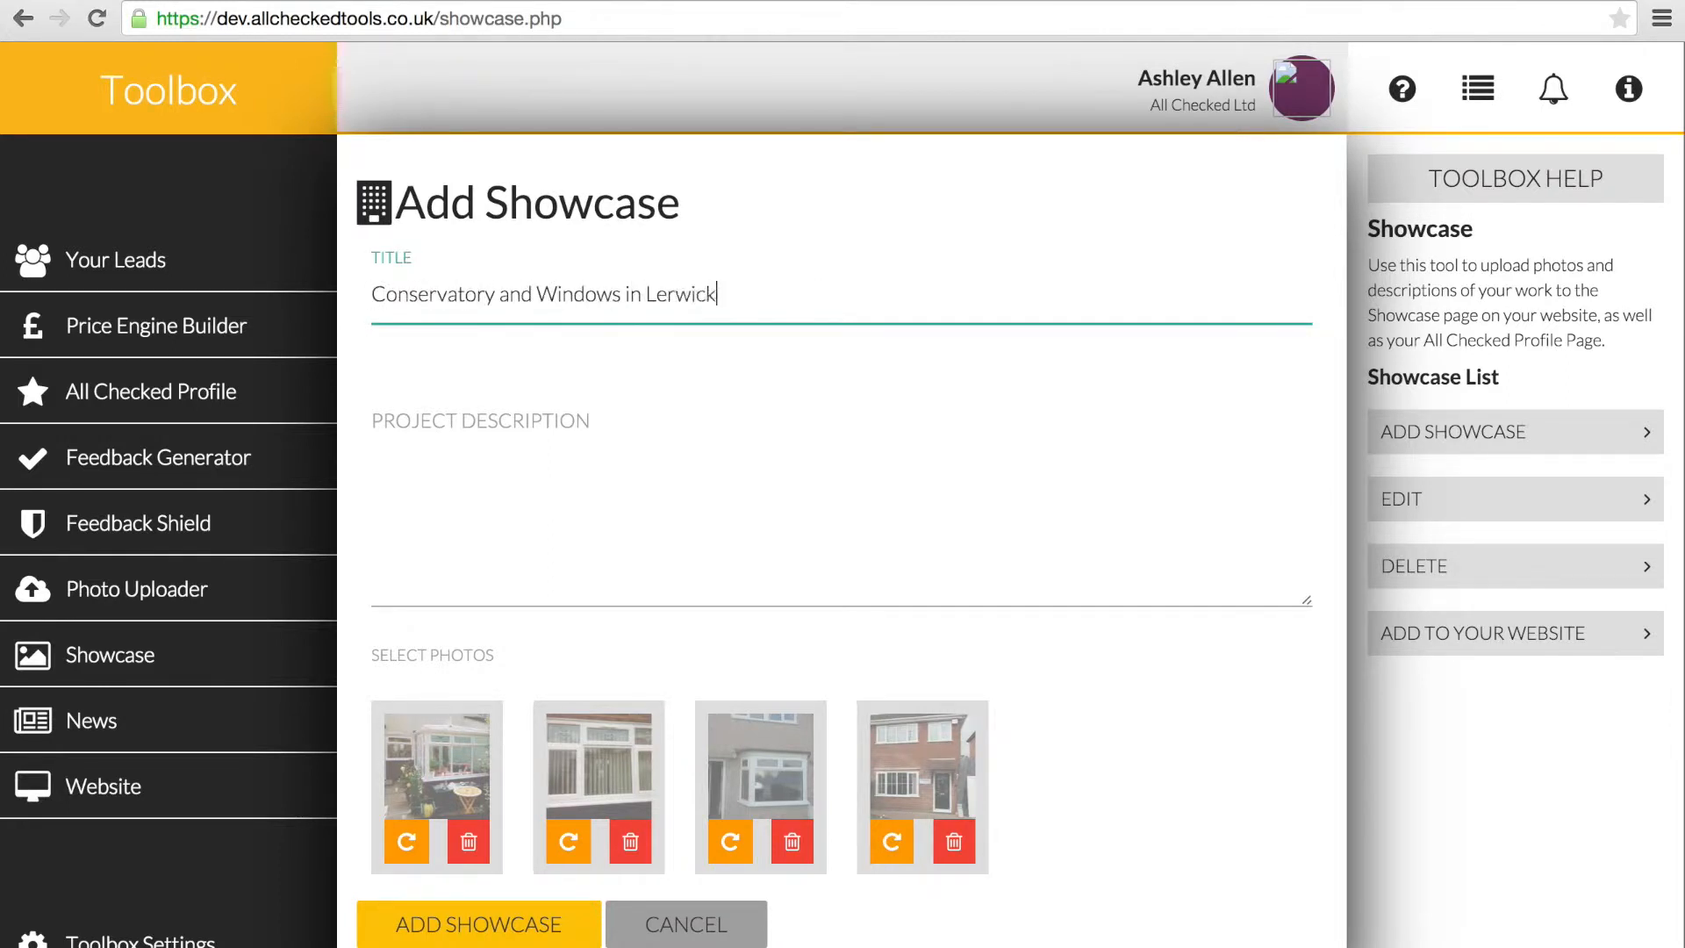
pyautogui.write("We've now added a")
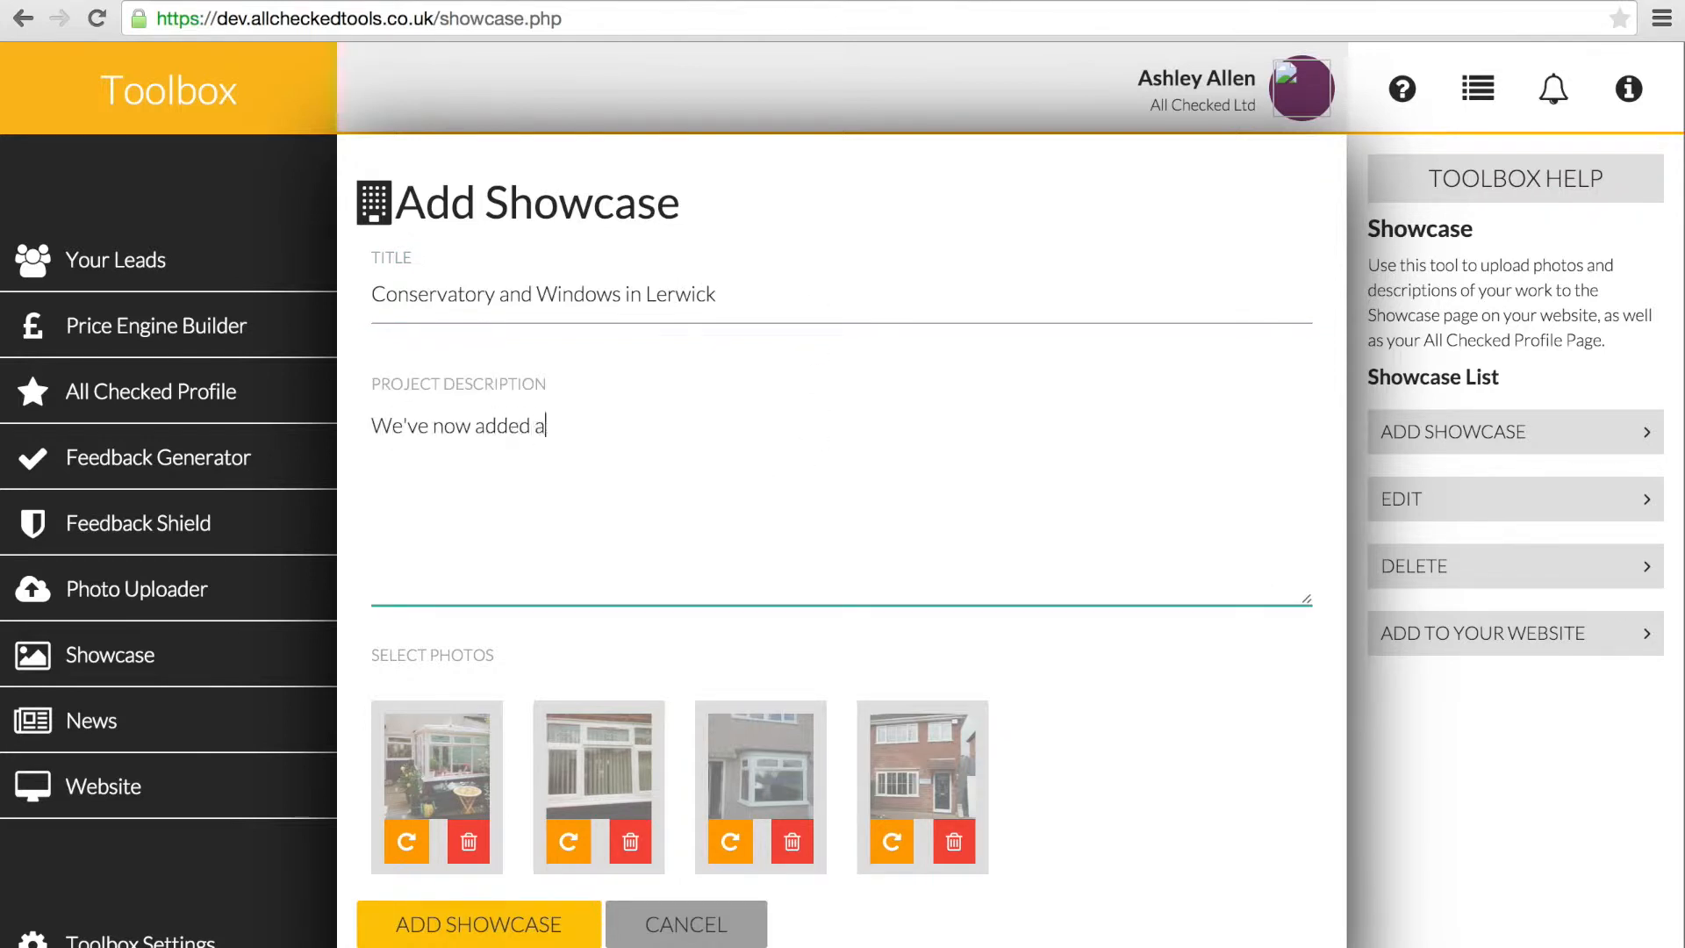
pyautogui.write('conservatory to the windows')
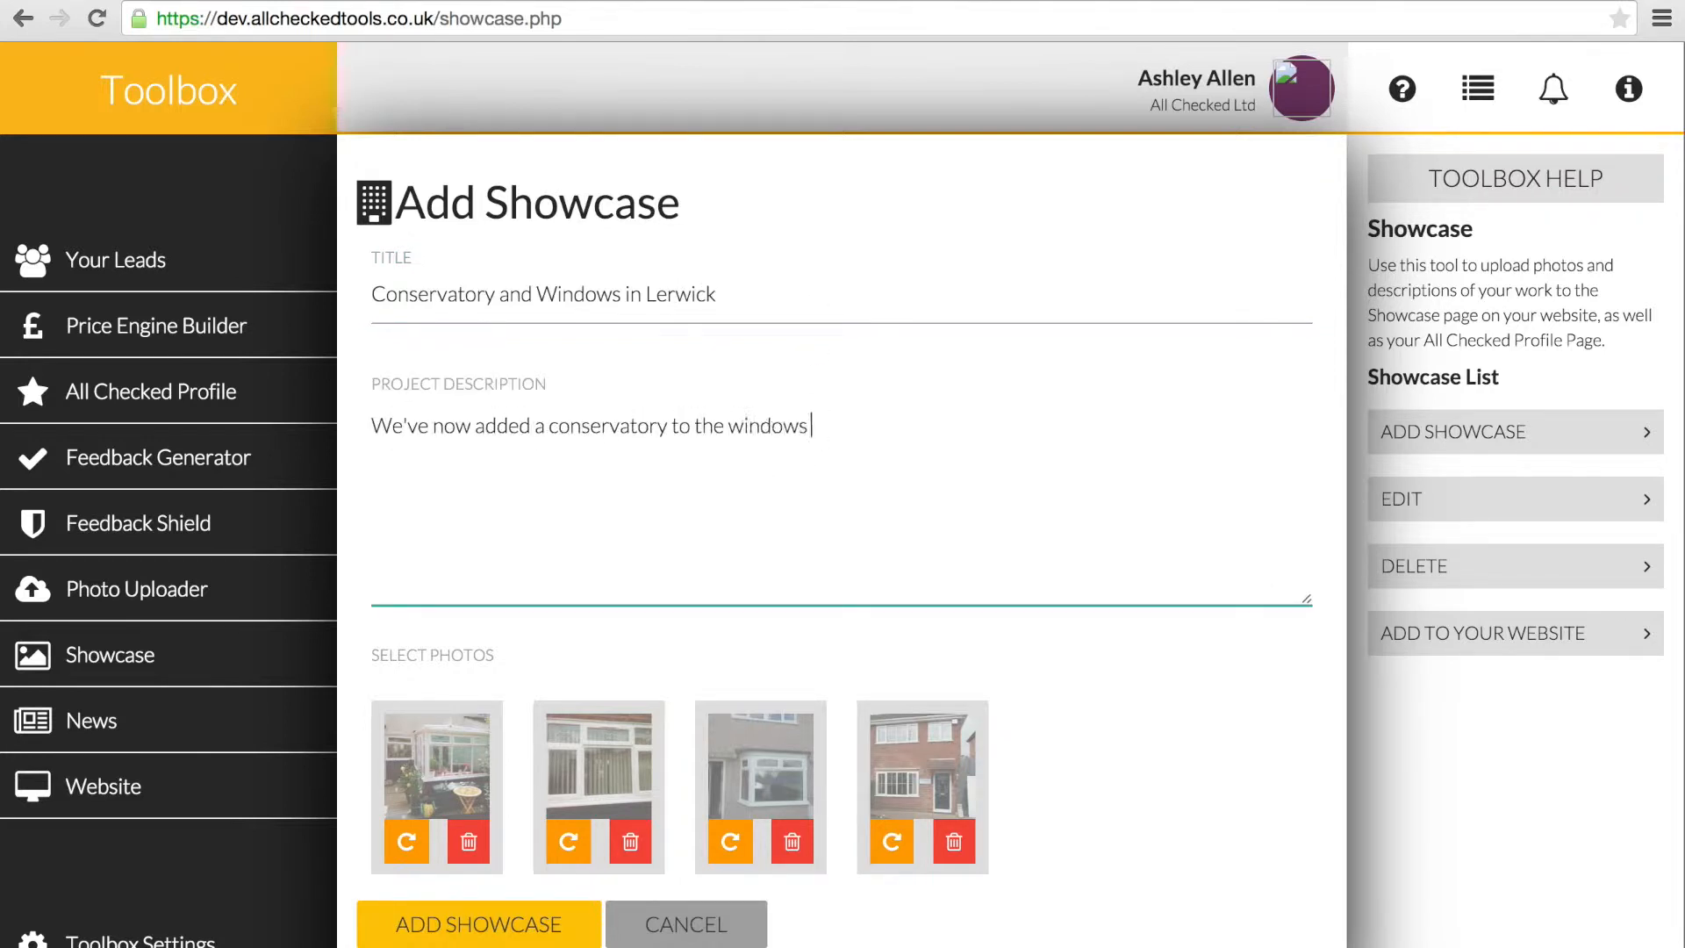
pyautogui.write('and doors fitted last year.')
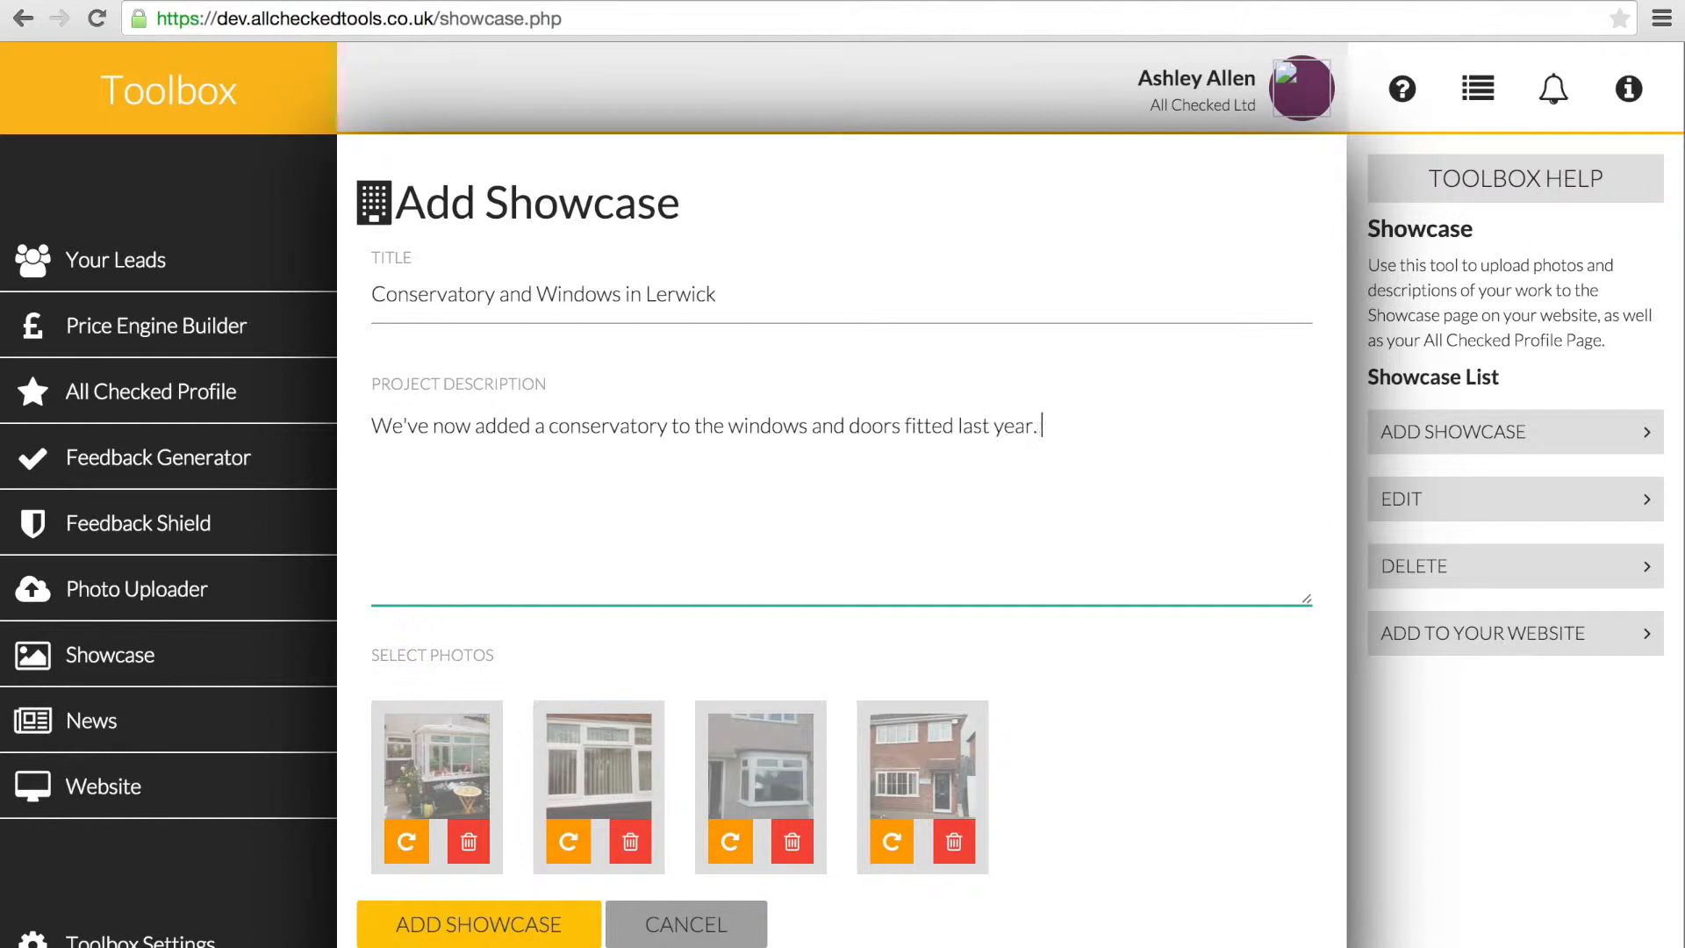
pyautogui.write('It looks great!')
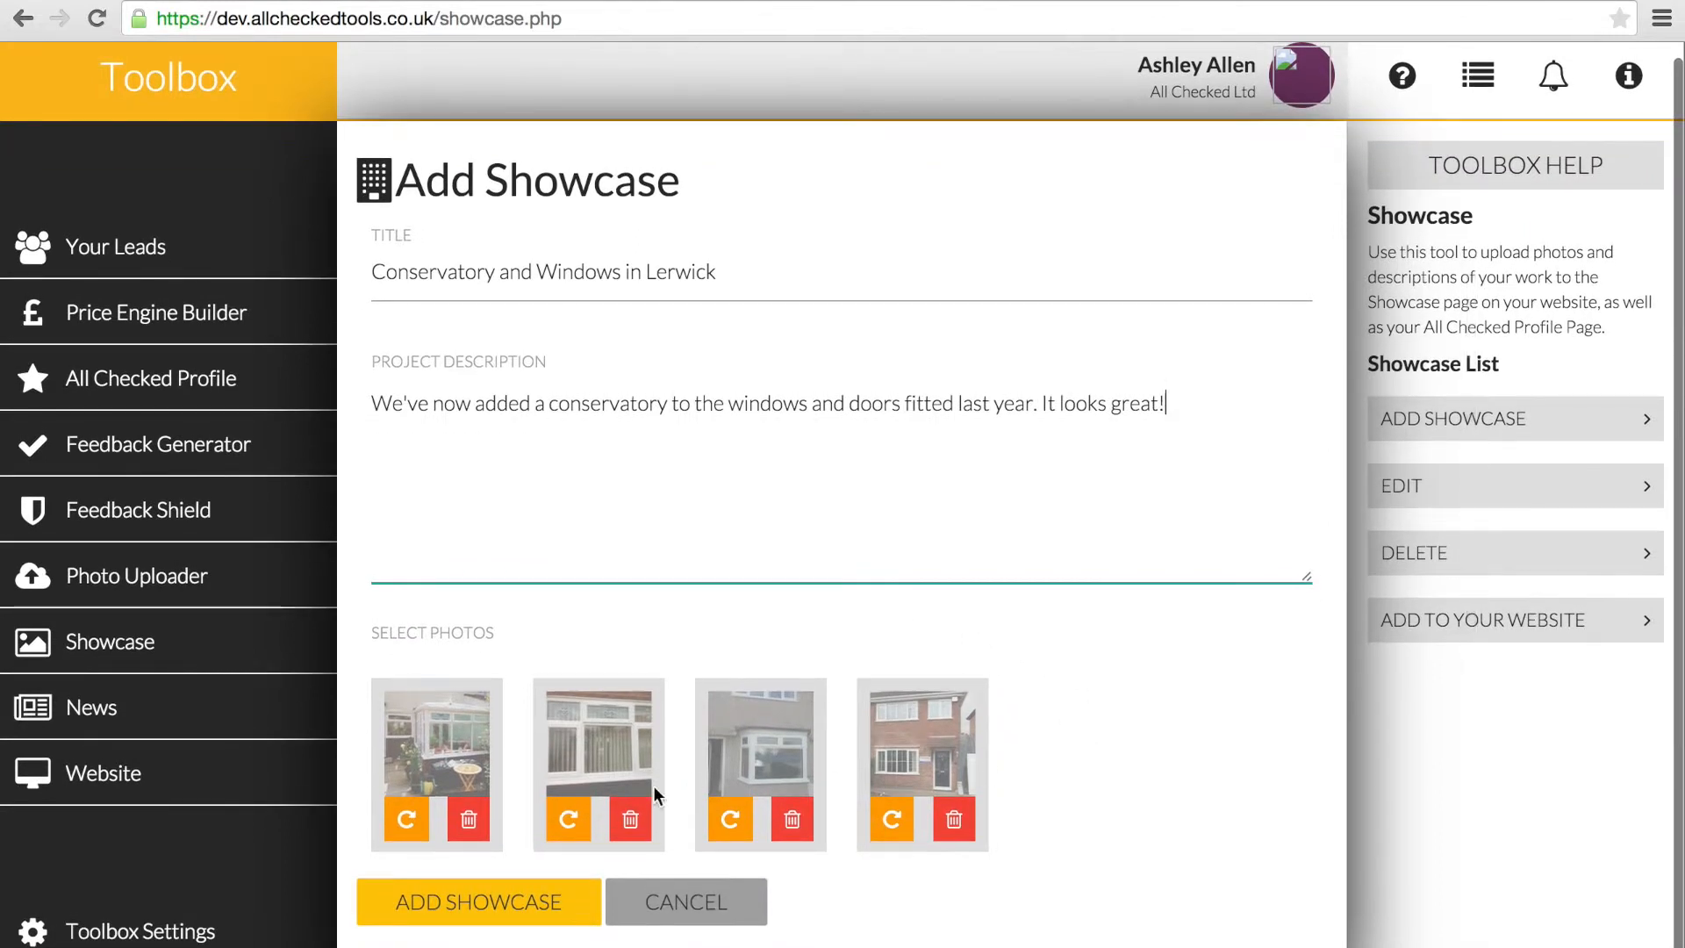
# Save the showcase with the conservatory photo, then start entering designer email 'fred.jo' on the website tab.
pyautogui.click(436, 741)
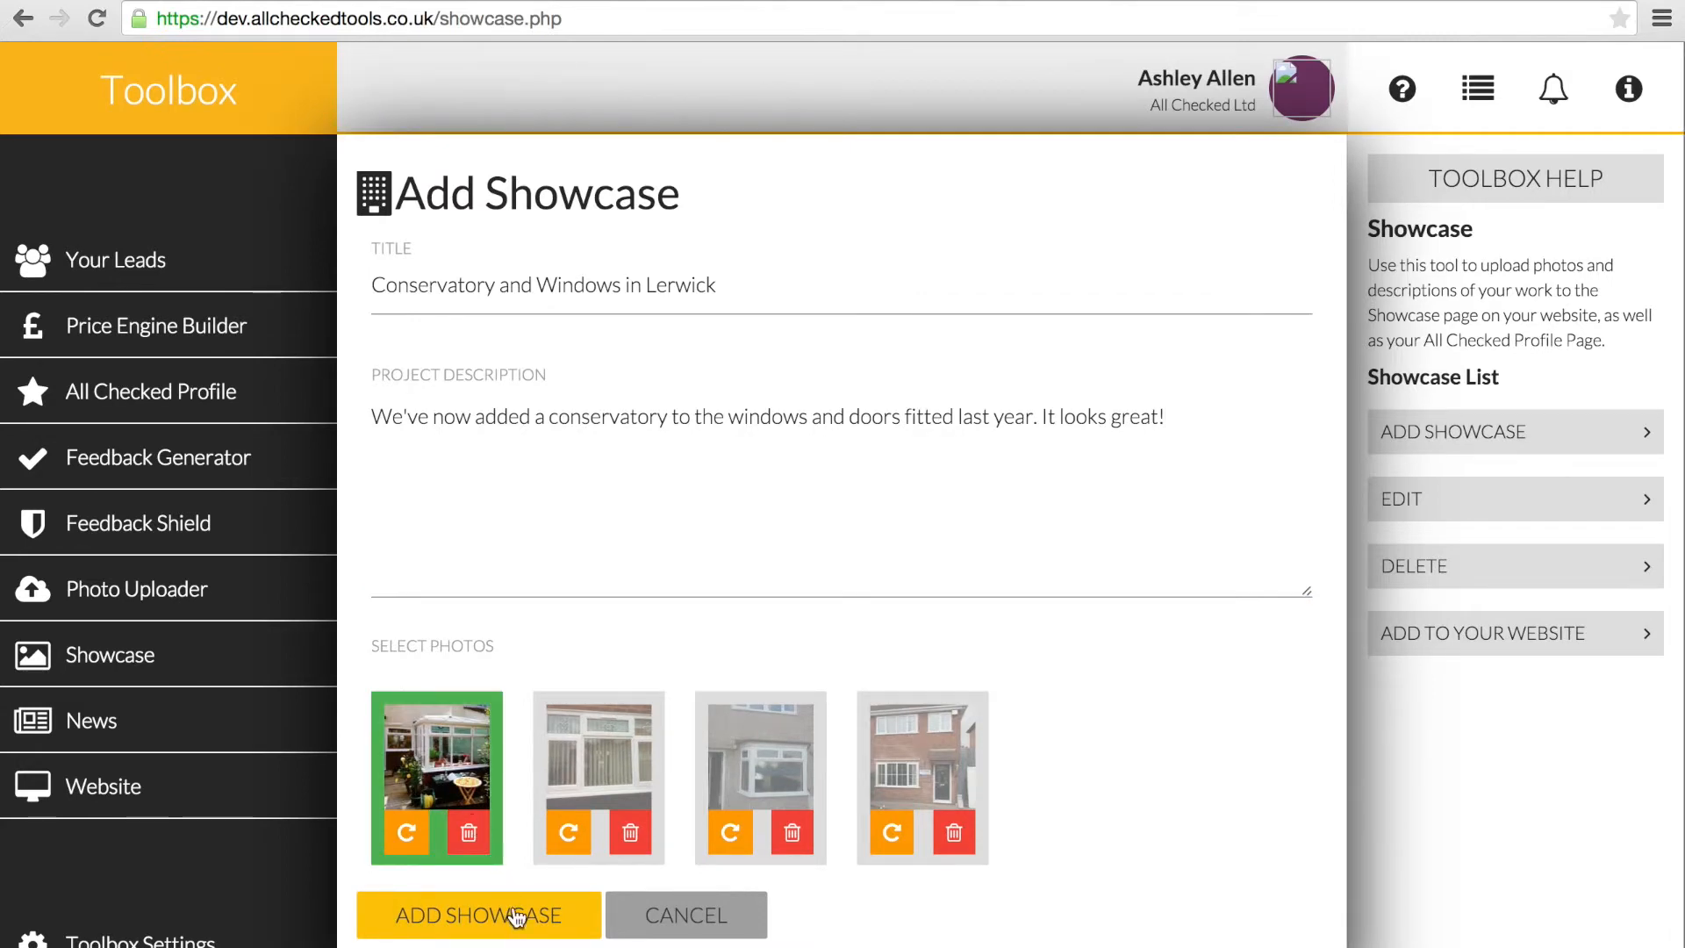
pyautogui.click(476, 915)
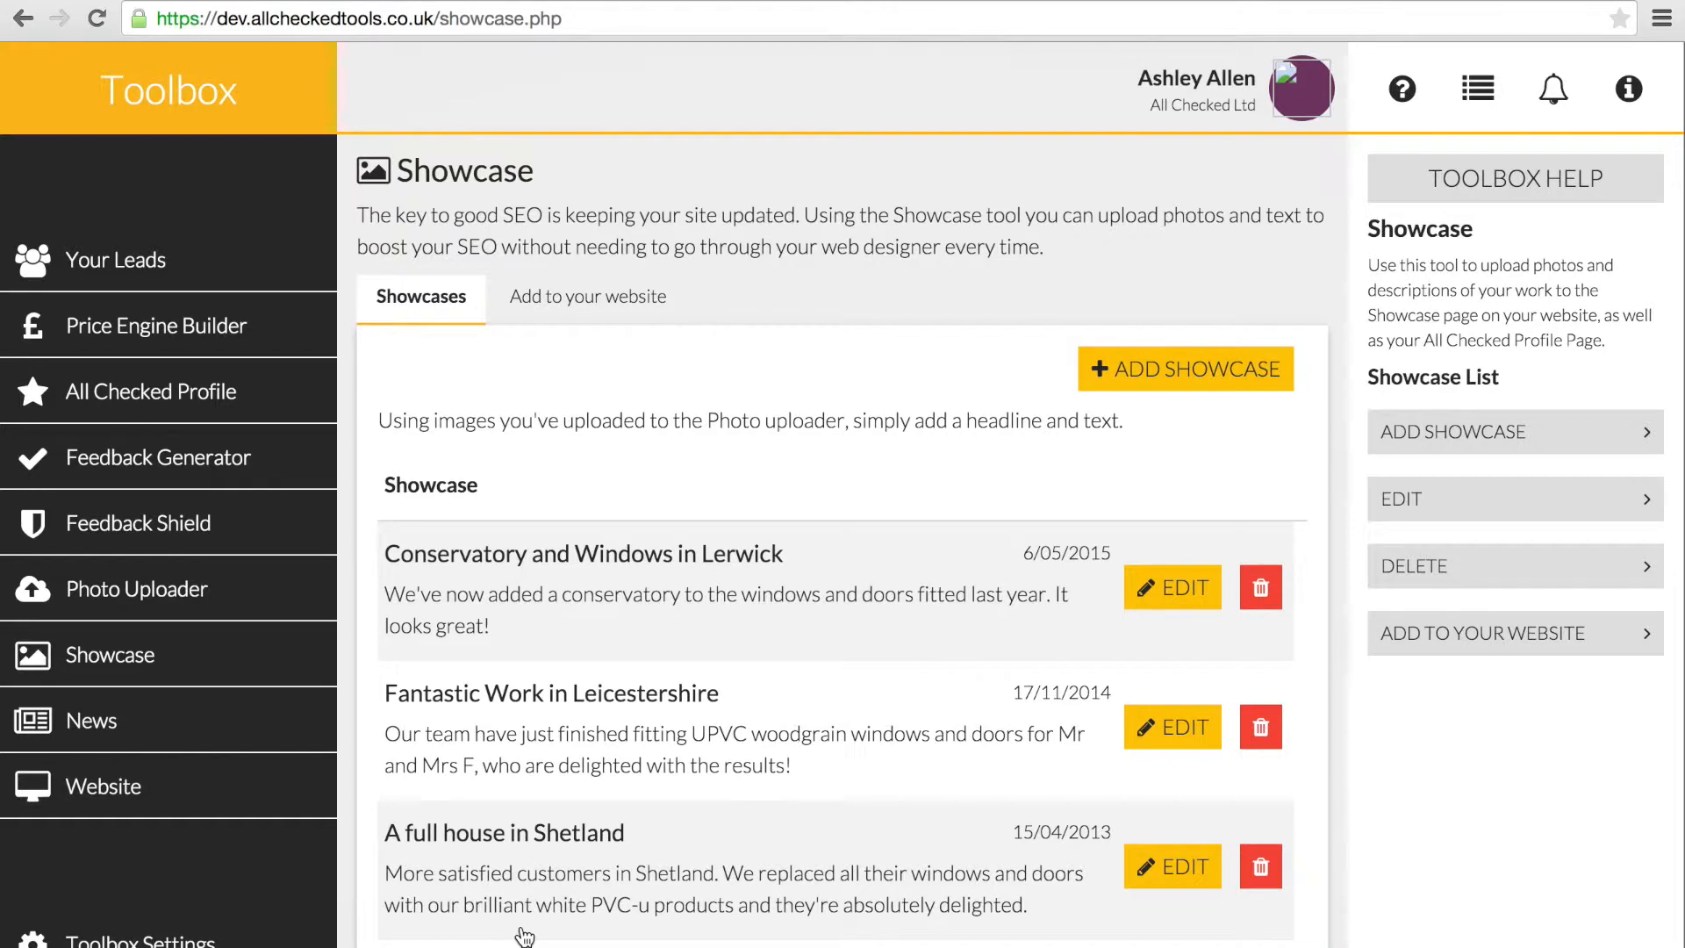
pyautogui.moveTo(591, 523)
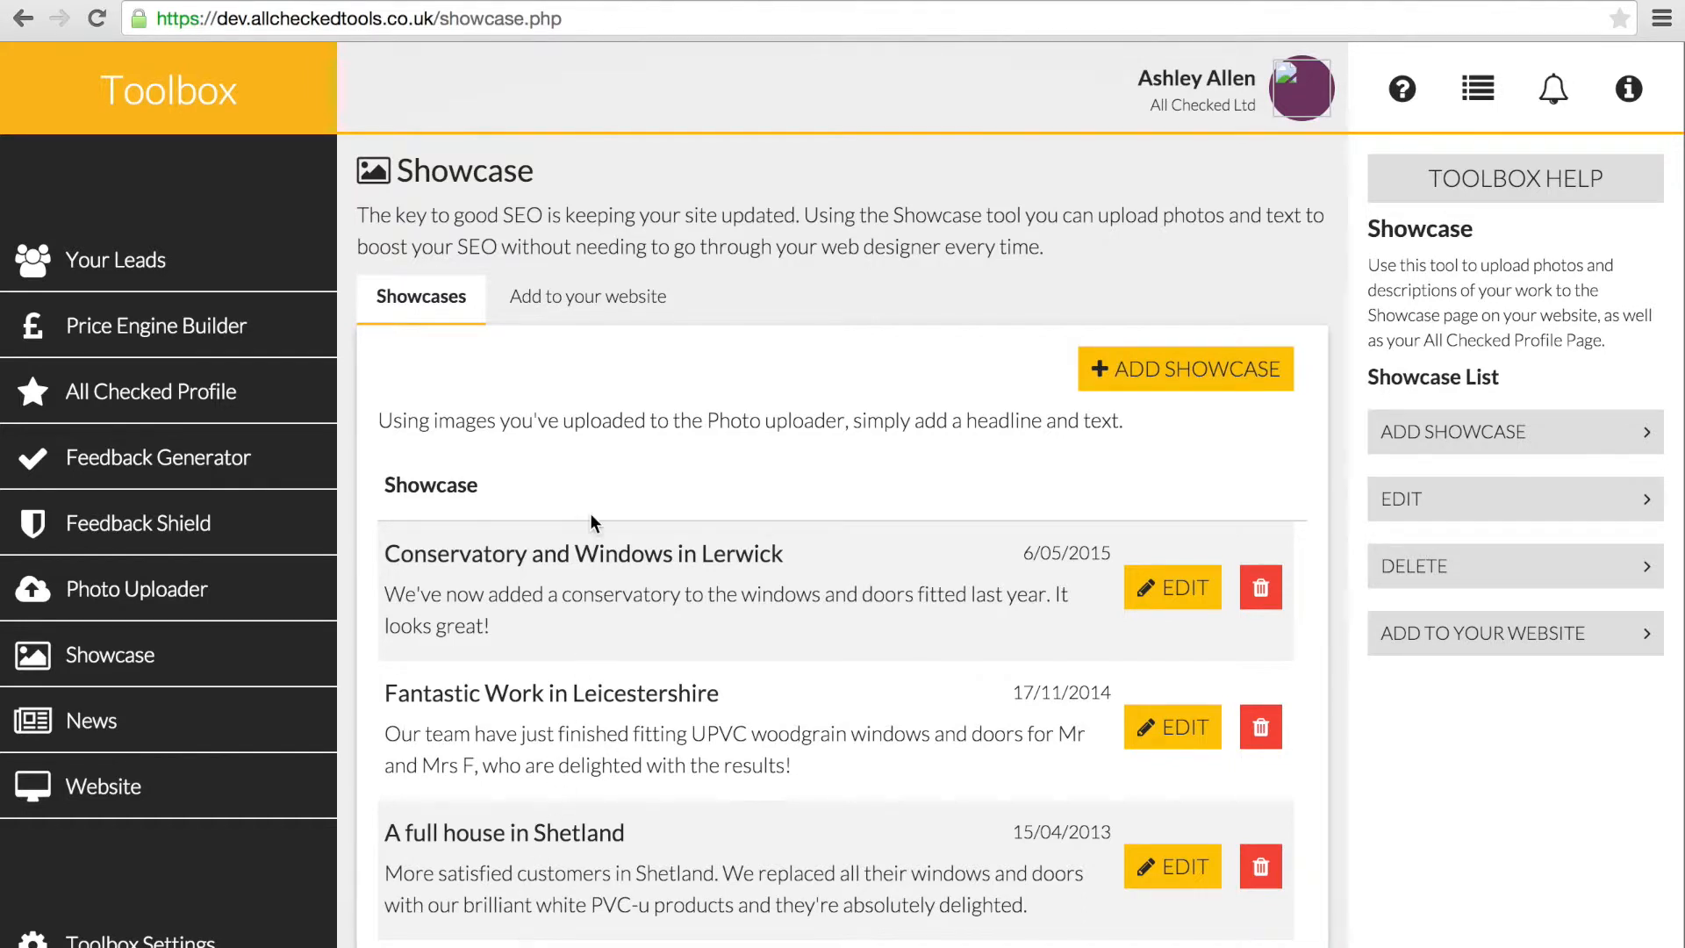
pyautogui.click(587, 296)
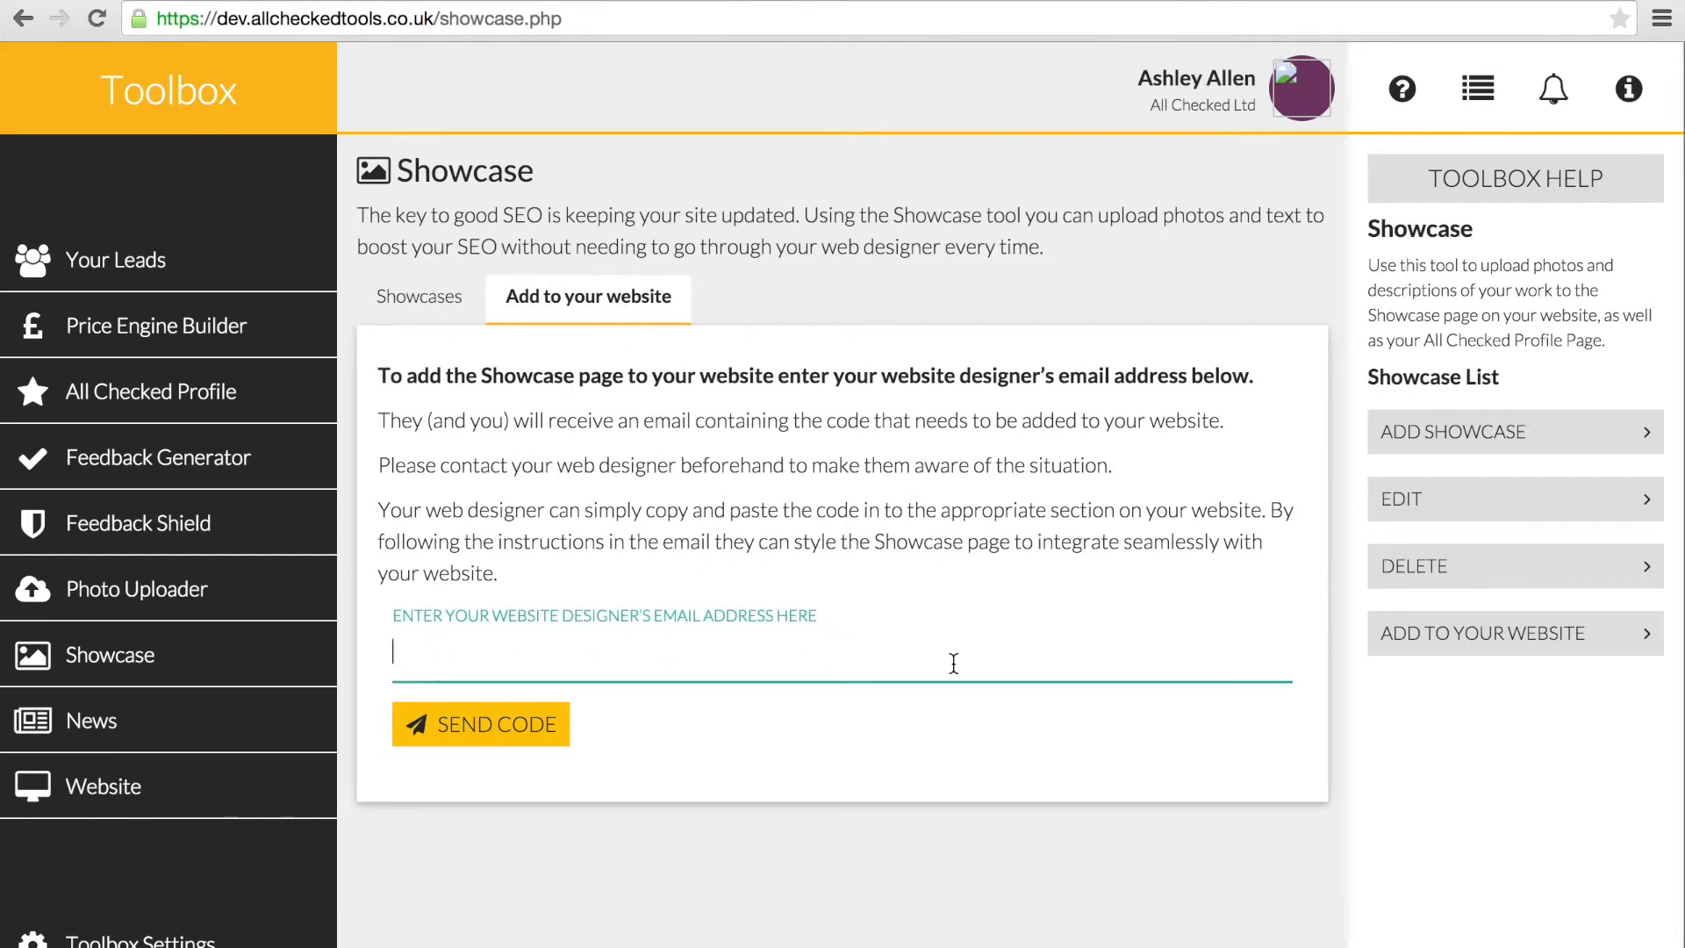
pyautogui.write('fred.jo')
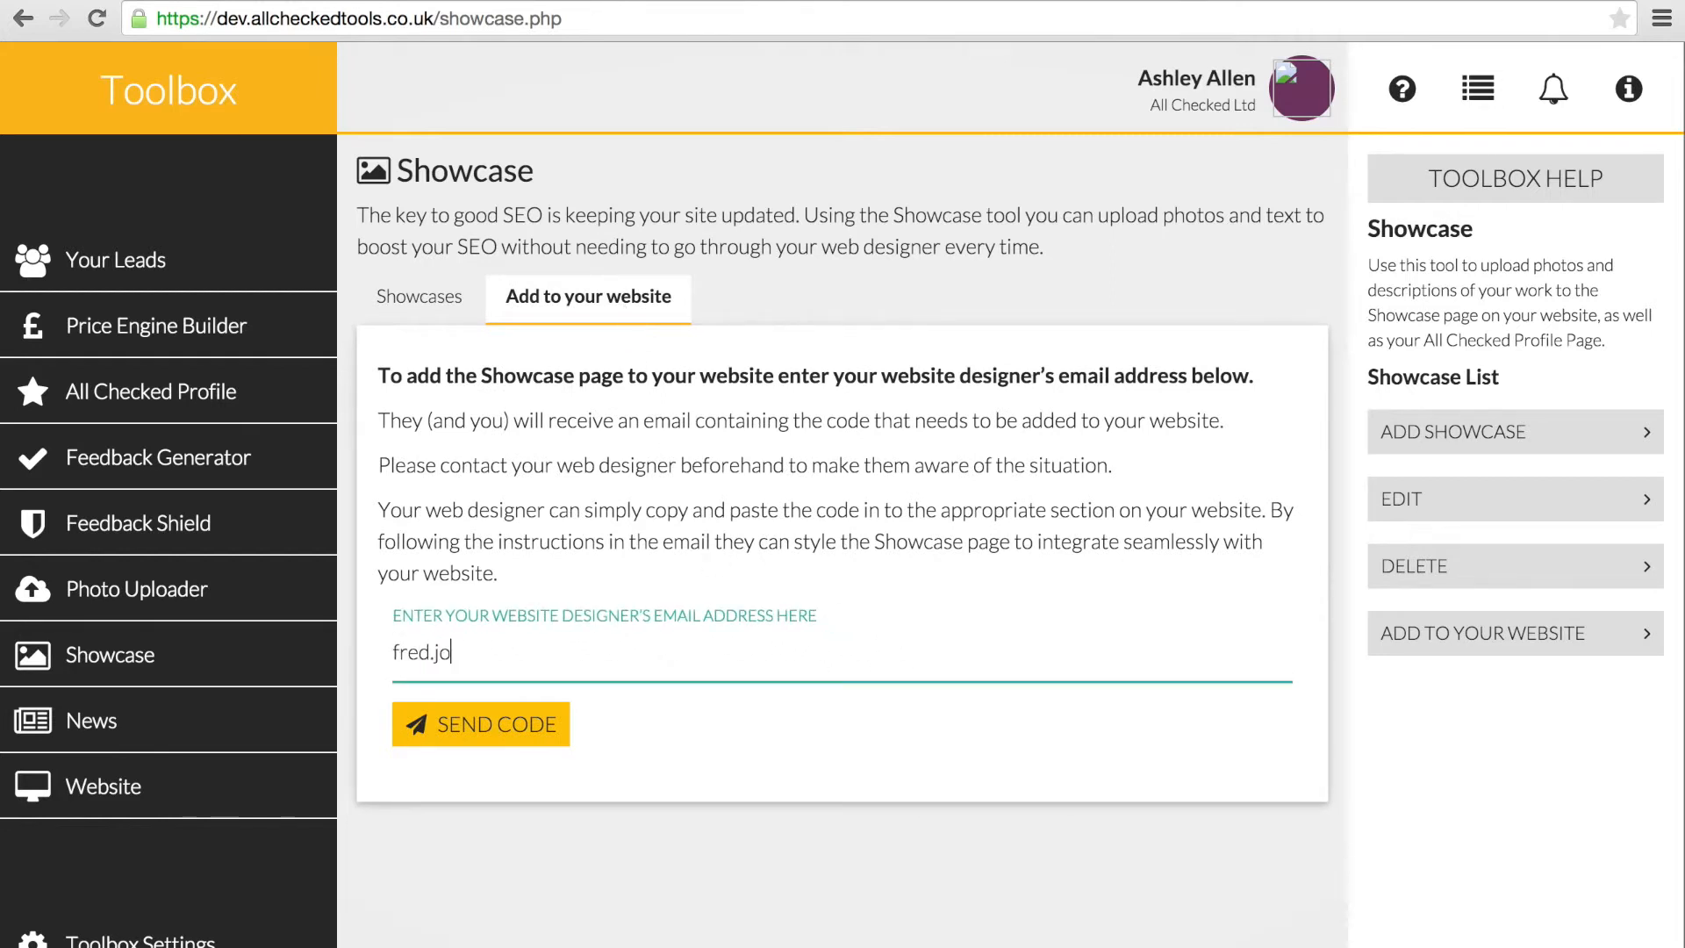